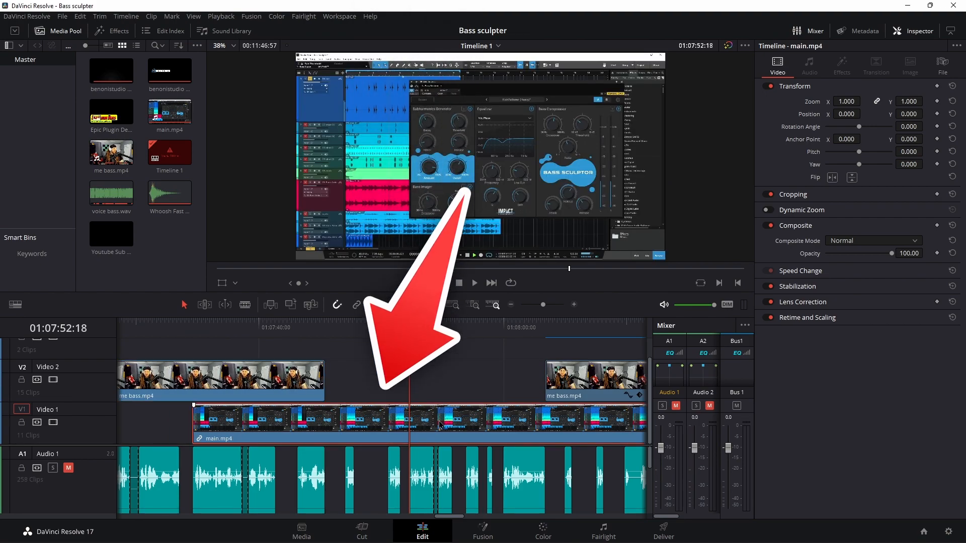
Stop timeline playback on the Edit page
left_click(474, 283)
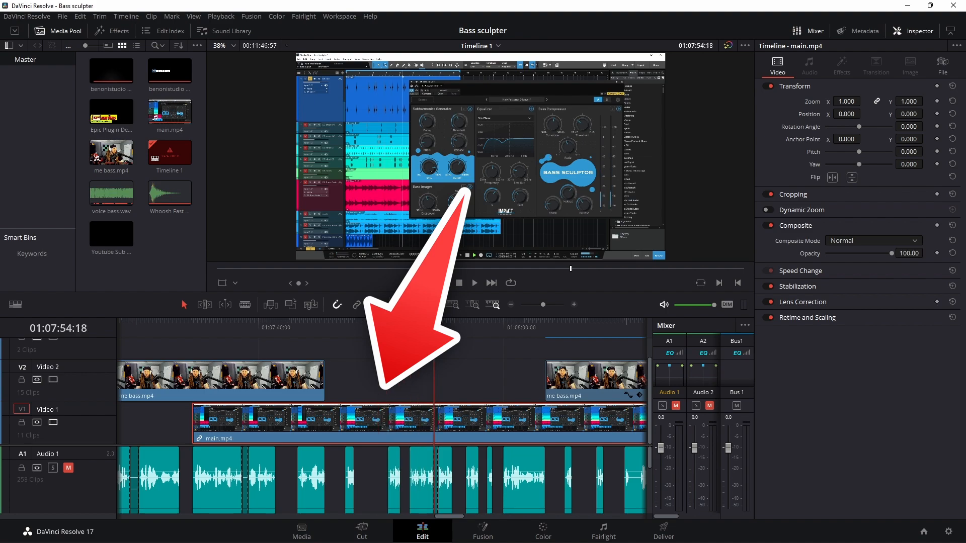
mouse_move(168, 417)
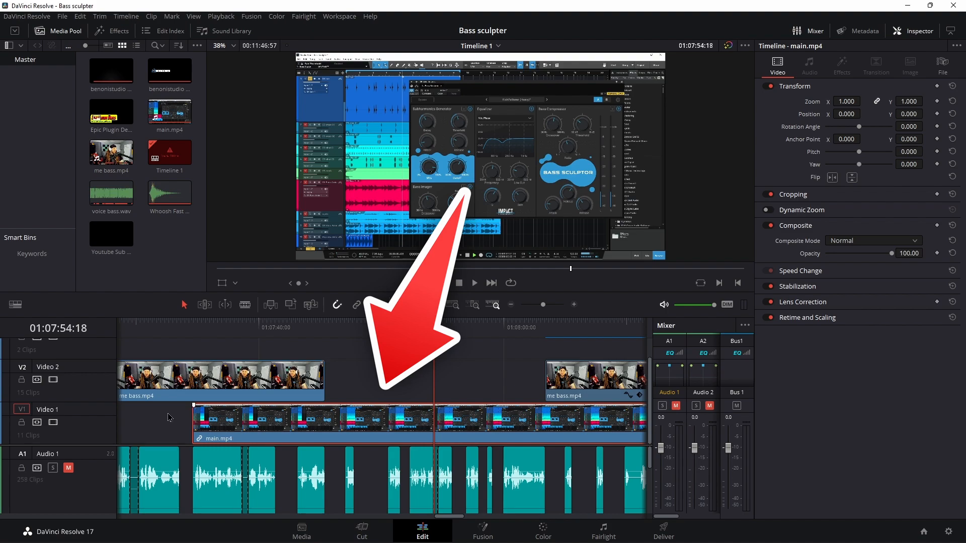
mouse_move(281, 414)
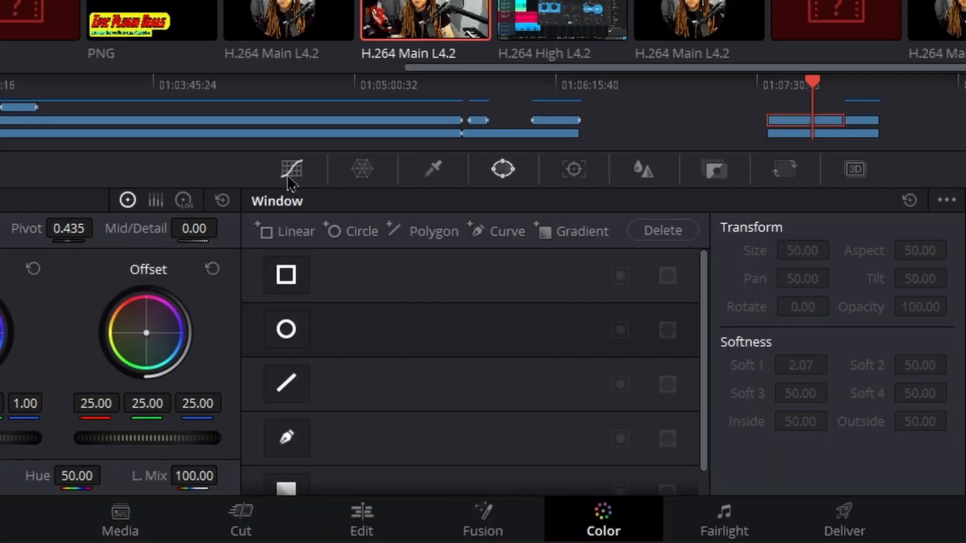
Add a Circle window over the presenter's face and enlarge the viewer
left_click(290, 169)
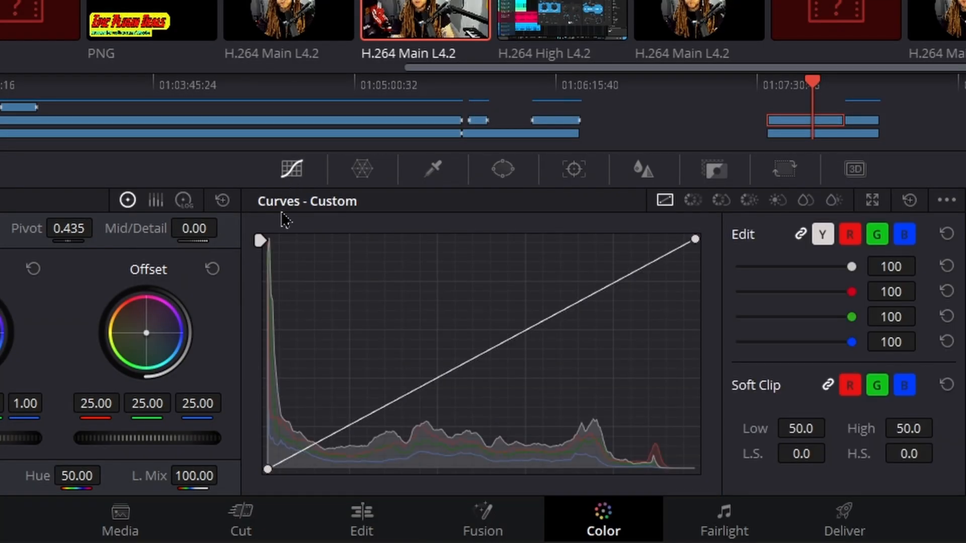
left_click(503, 169)
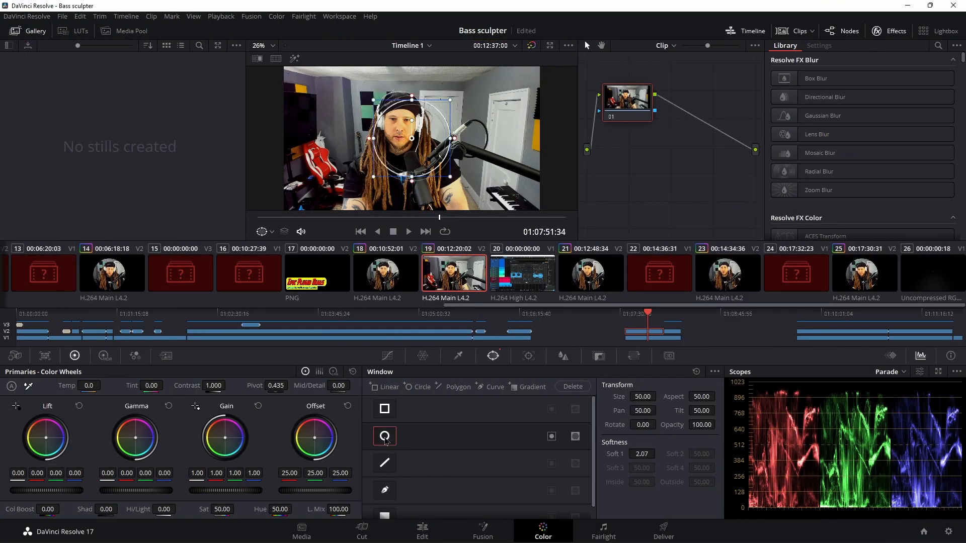
left_click(384, 436)
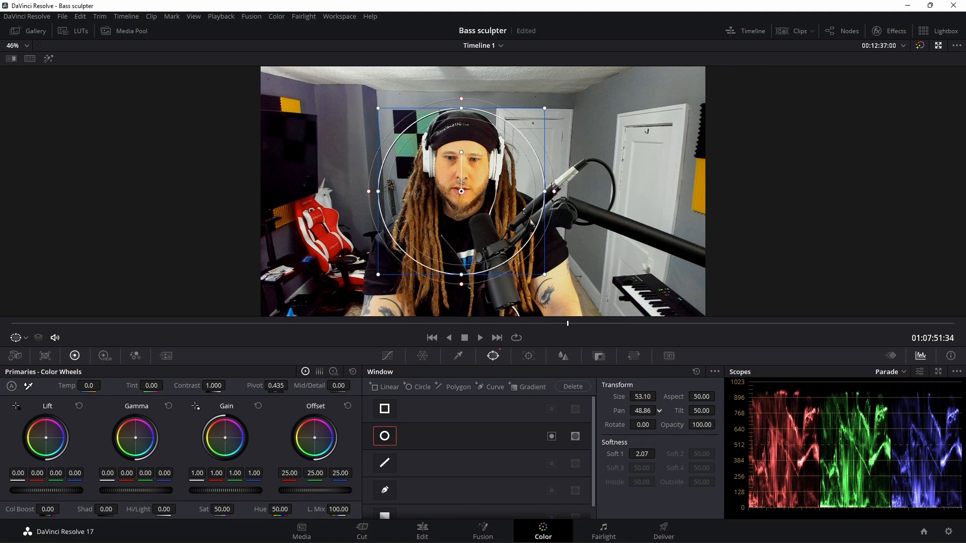
Widen the circle window to about size 58, covering head and shoulders
left_click_drag(642, 395, 650, 396)
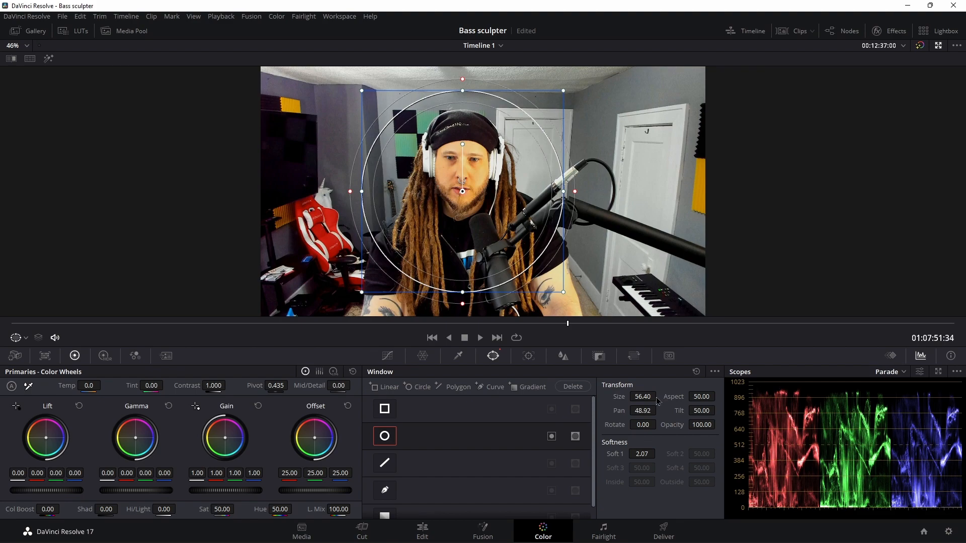
left_click_drag(642, 397, 653, 397)
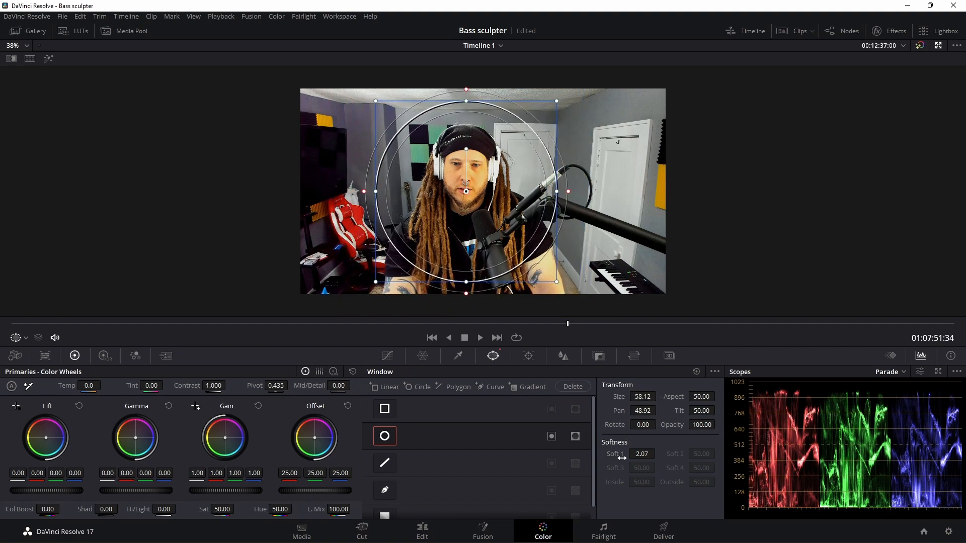
Set the circle window's Soft 1 softness to 0.16 and re-centre it on the face
left_click_drag(642, 454, 622, 454)
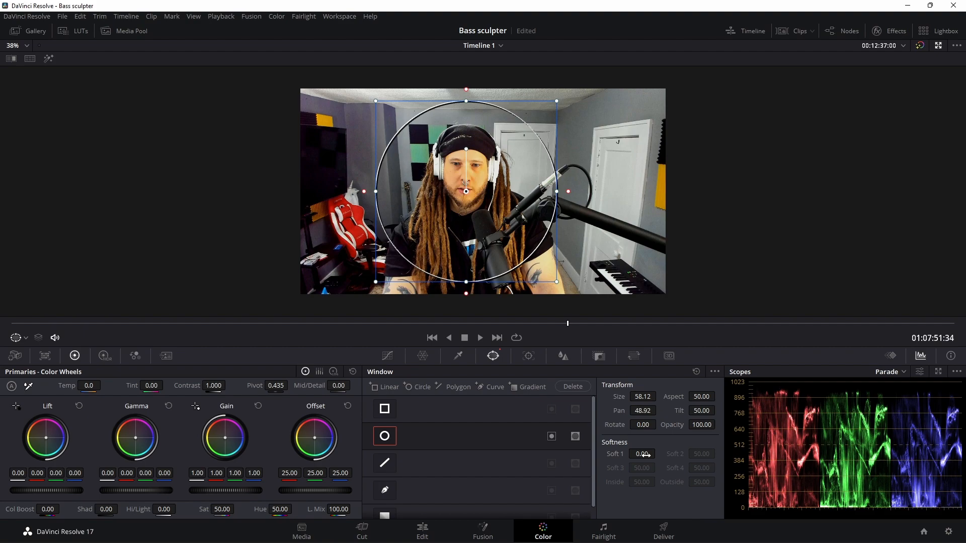
left_click(643, 454)
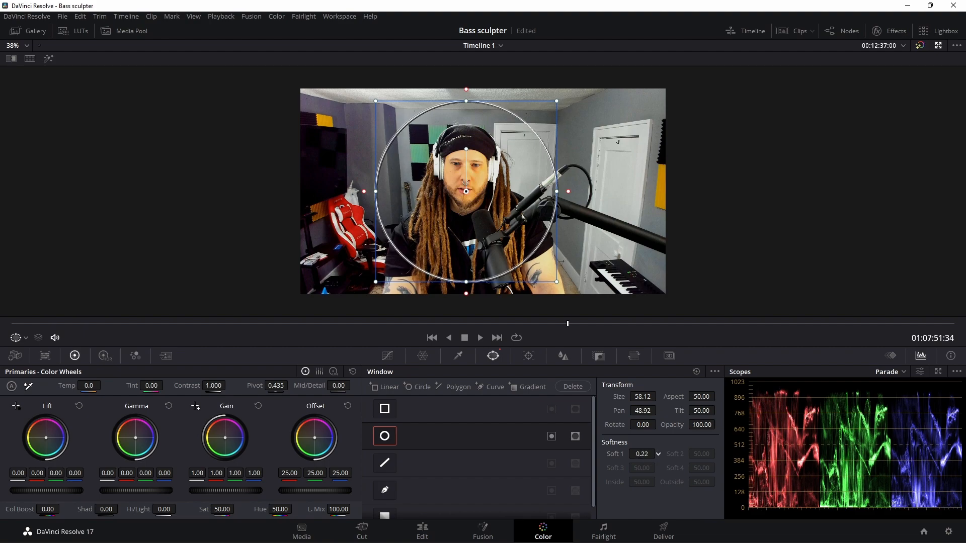
left_click(643, 454)
type("0.12")
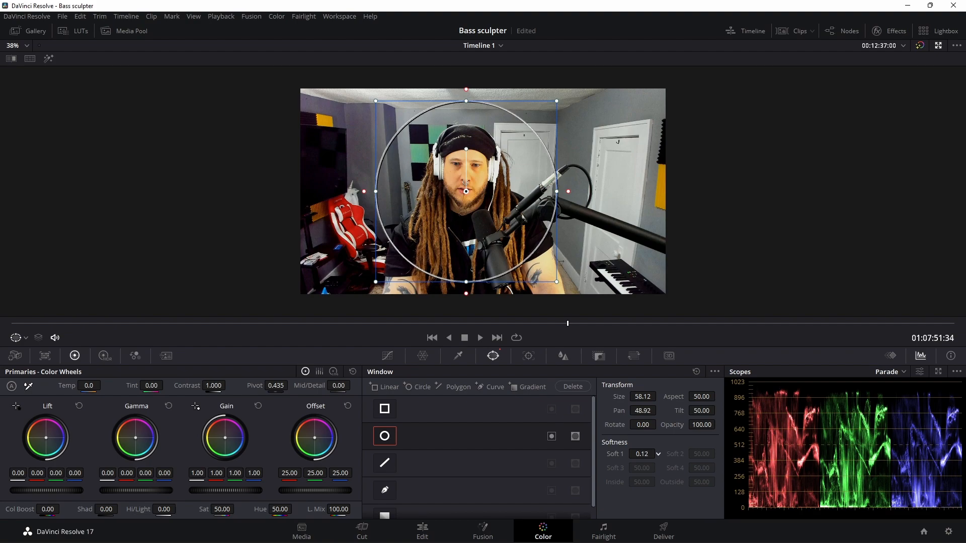
left_click(653, 454)
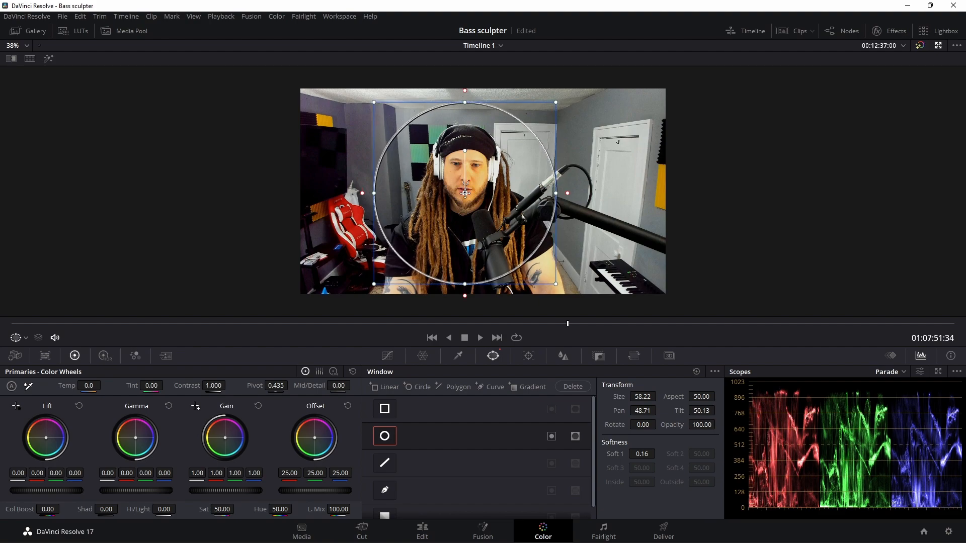
left_click_drag(464, 192, 464, 195)
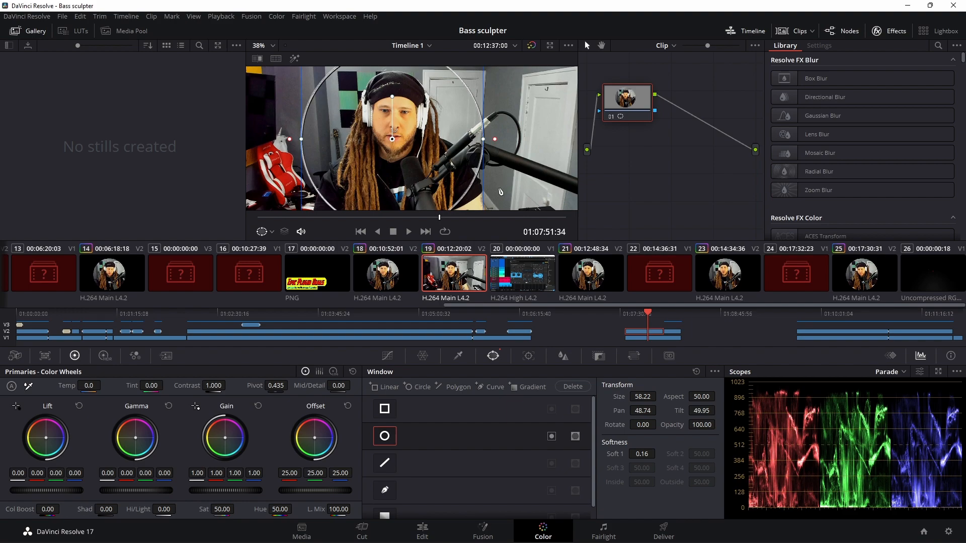
left_click(258, 45)
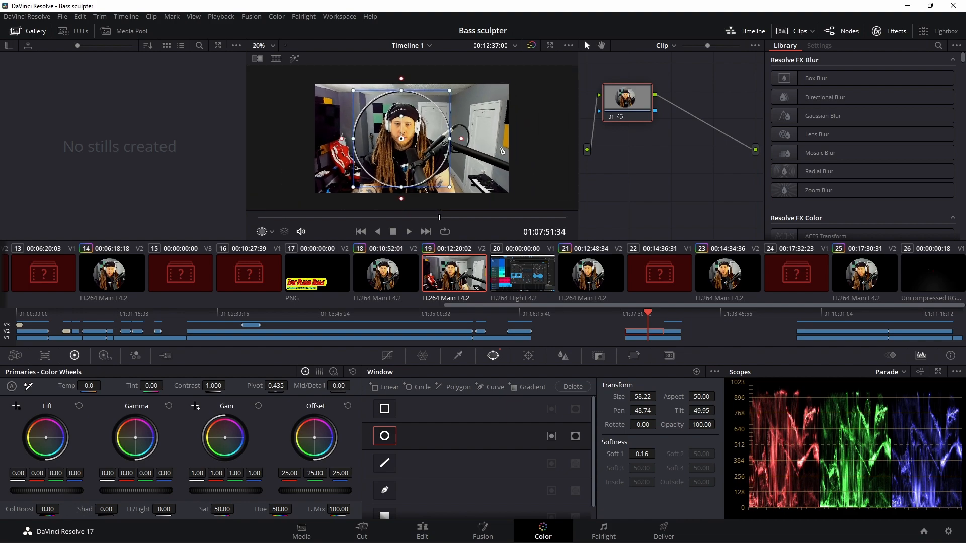
left_click(271, 45)
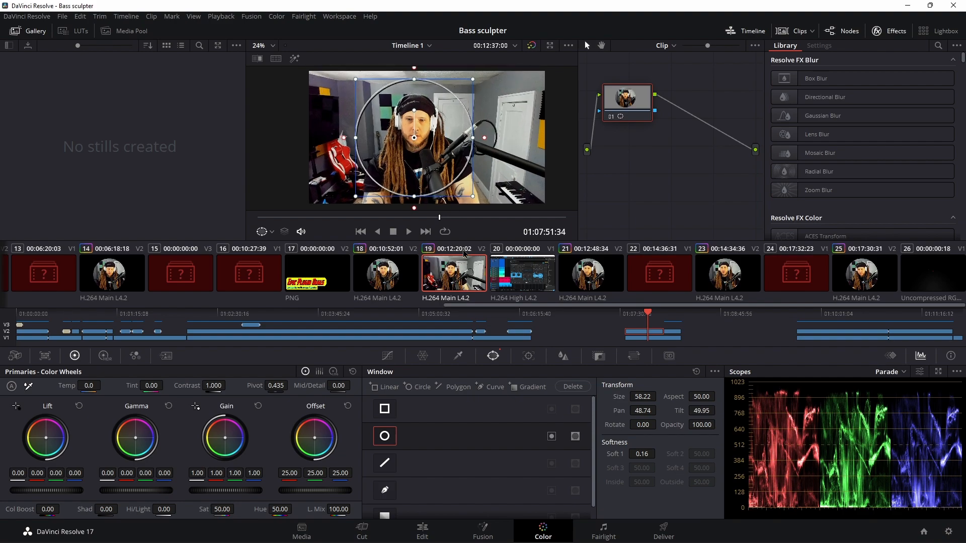
left_click(422, 531)
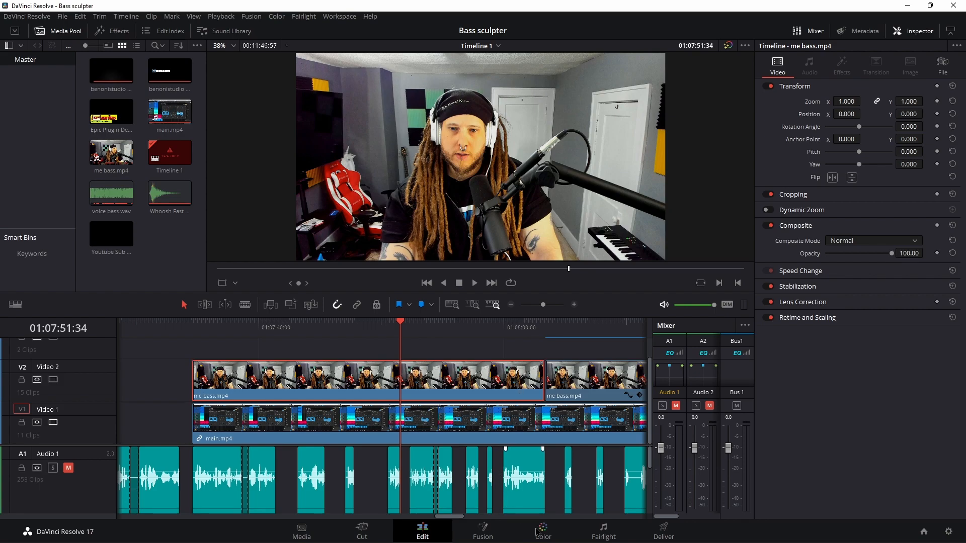
left_click(542, 532)
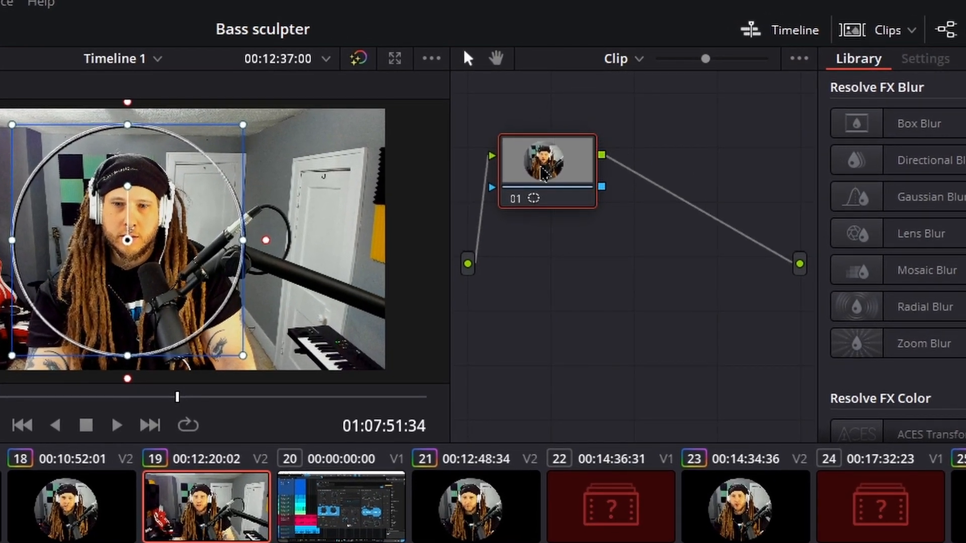
mouse_move(644, 283)
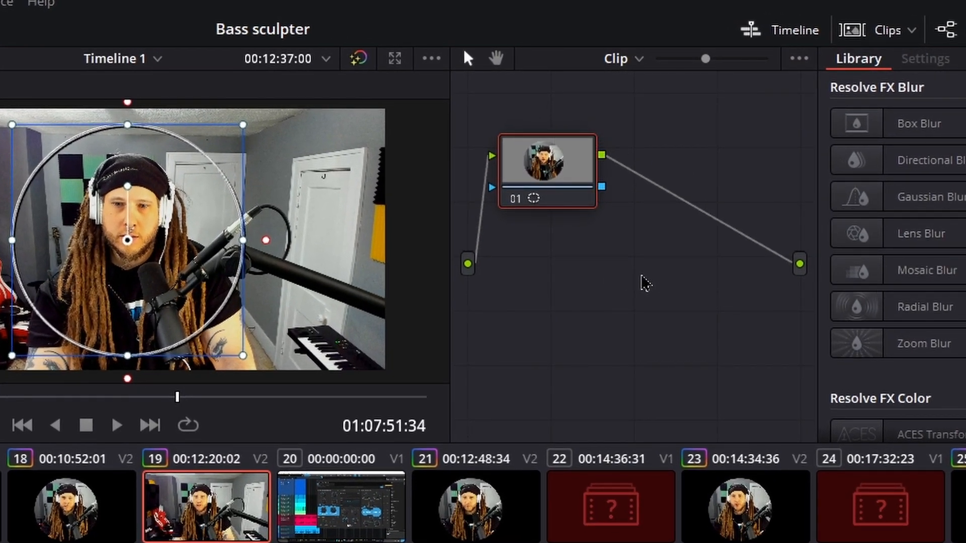
Route the node's mask to a new alpha output and view the circular clip on Edit
right_click(644, 283)
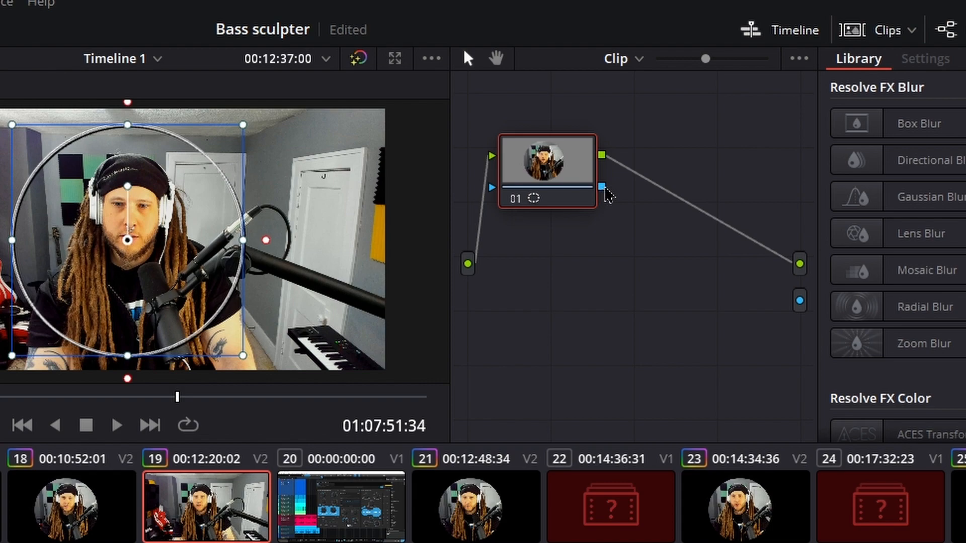
left_click_drag(607, 191, 799, 301)
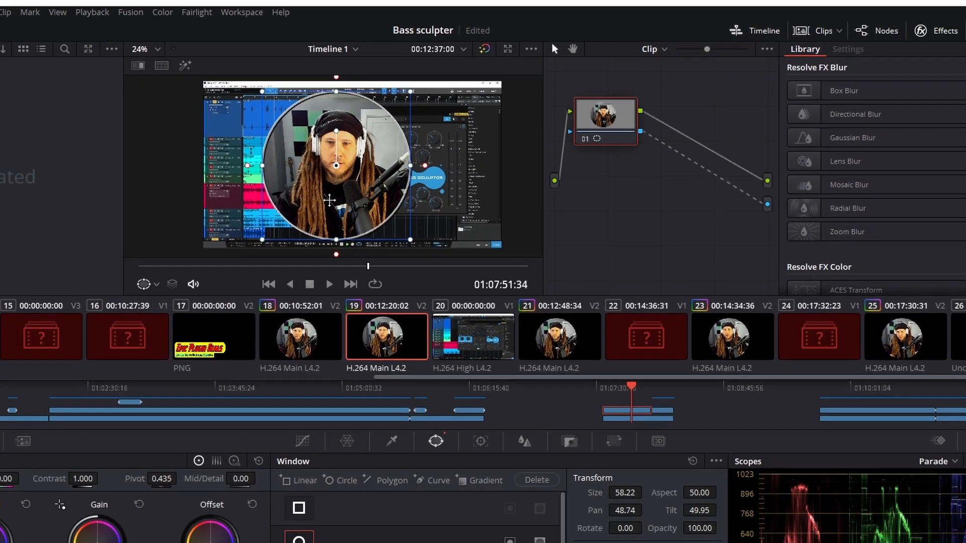
left_click(422, 531)
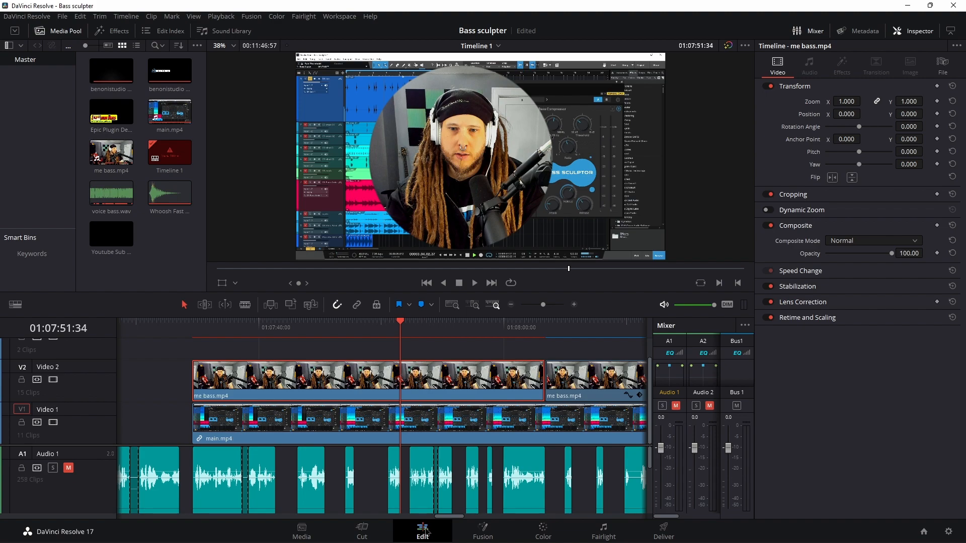
mouse_move(471, 159)
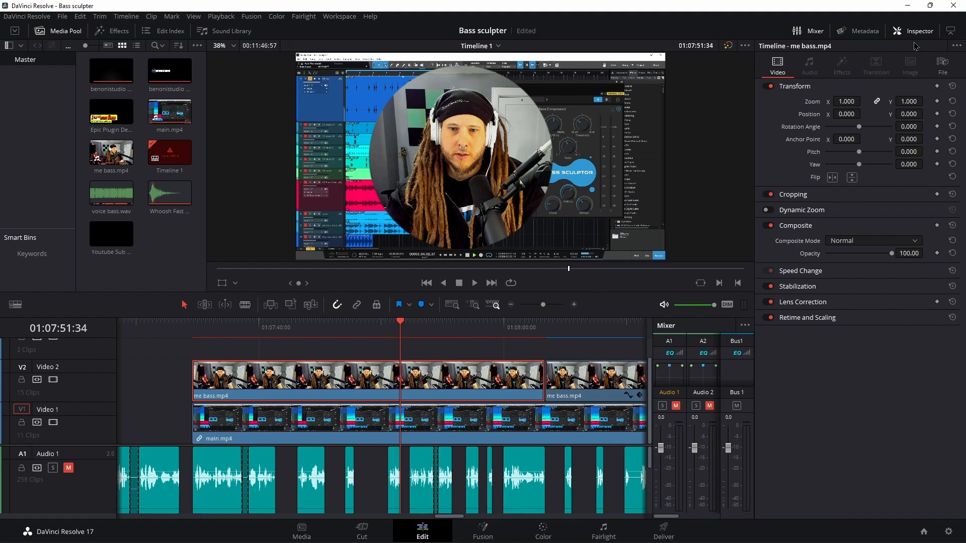
Check the circle mask on the Color page, return to Edit, and hide the Inspector
left_click(542, 532)
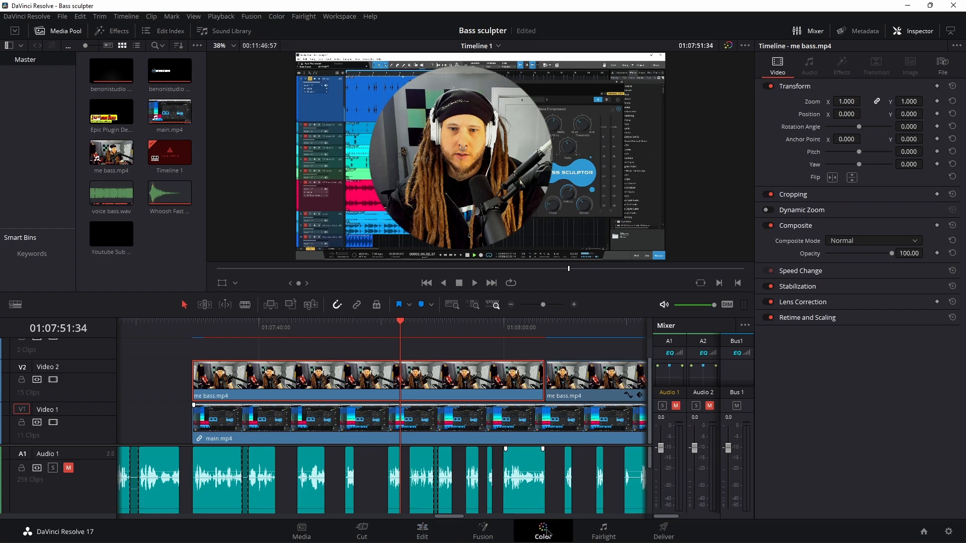
left_click(541, 531)
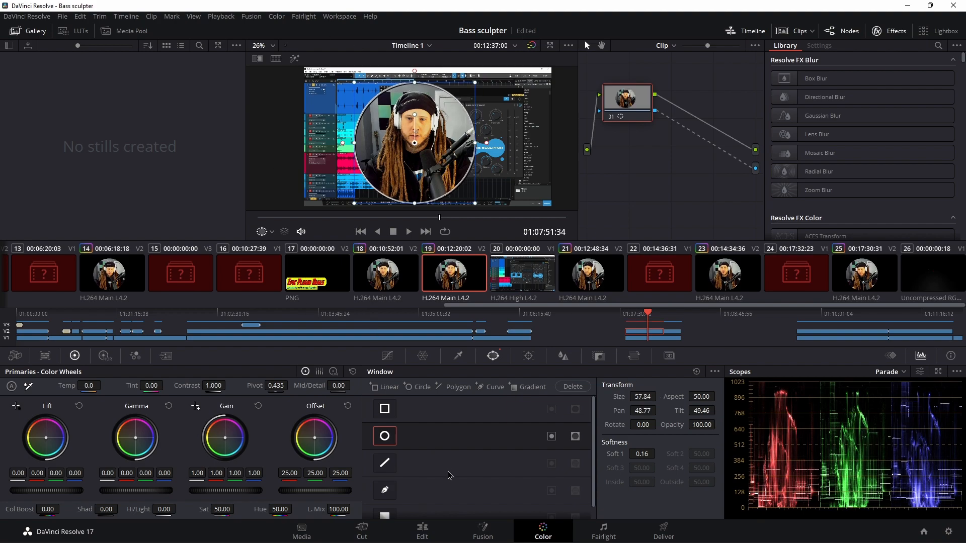
left_click(421, 531)
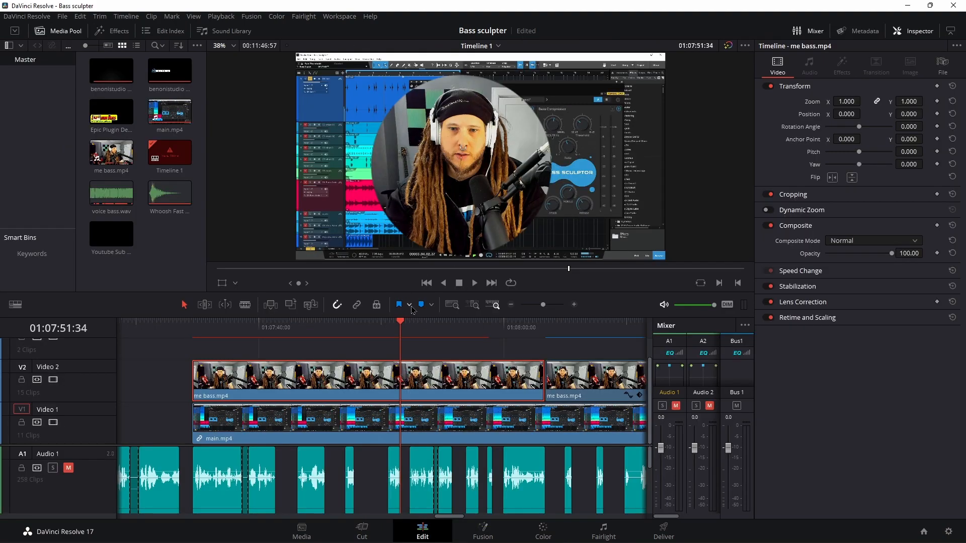
left_click(480, 327)
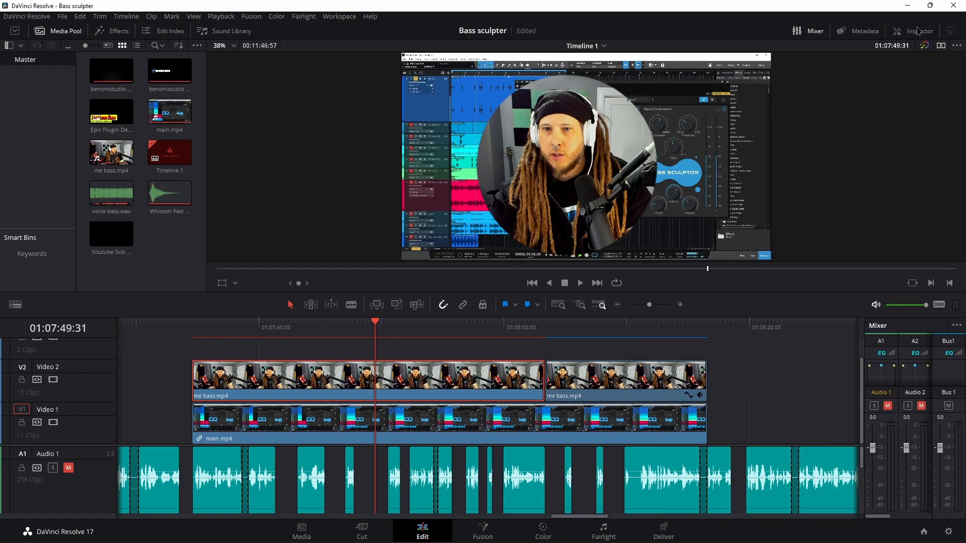
Shrink the webcam circle to zoom 0.28 at position X -660, Y -366
left_click(917, 31)
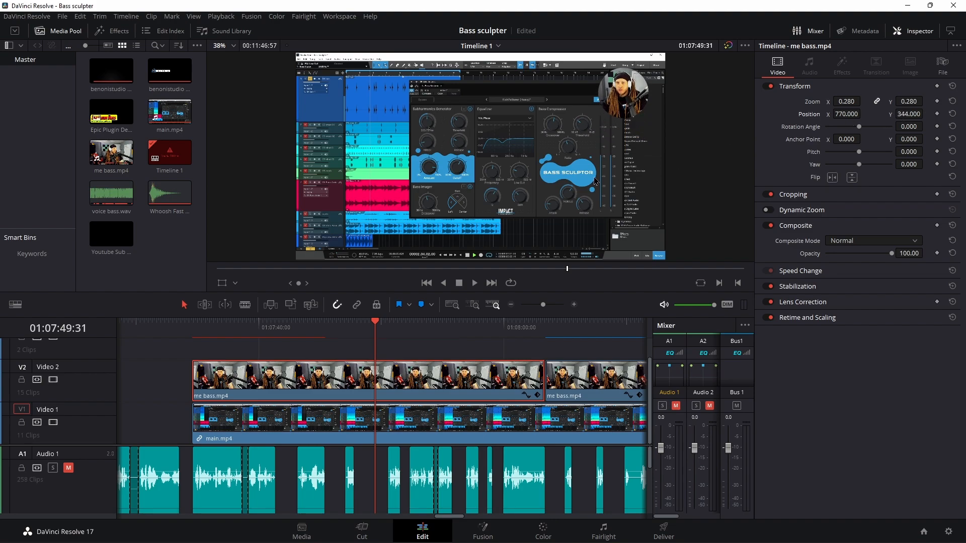
left_click(909, 114)
type("-366.000")
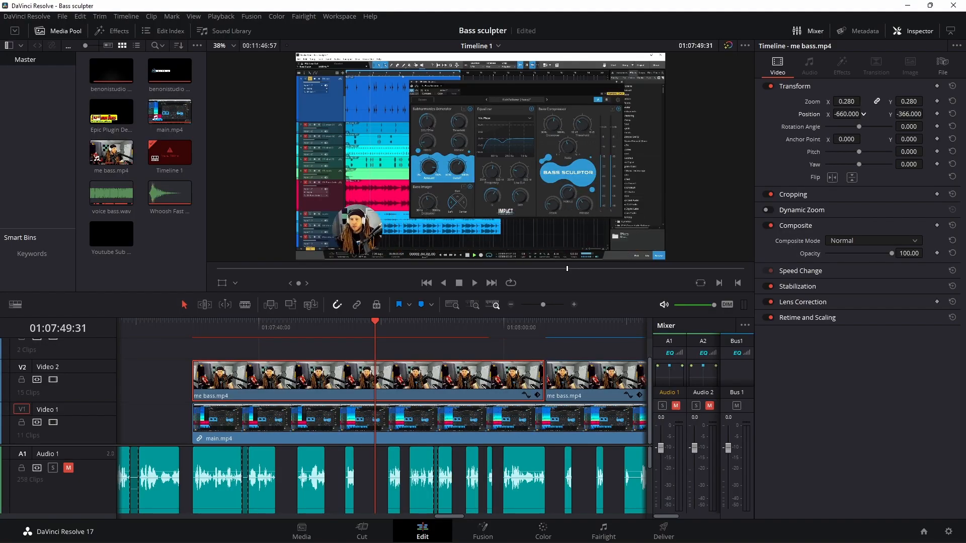
left_click_drag(847, 114, 834, 114)
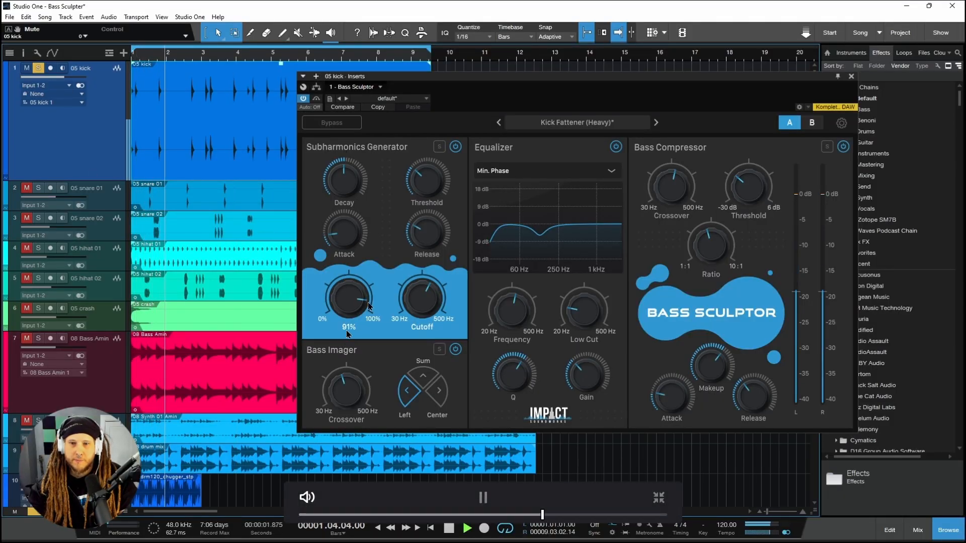
Push the webcam circle tighter into the recording's lower-left corner
left_click_drag(343, 179, 346, 167)
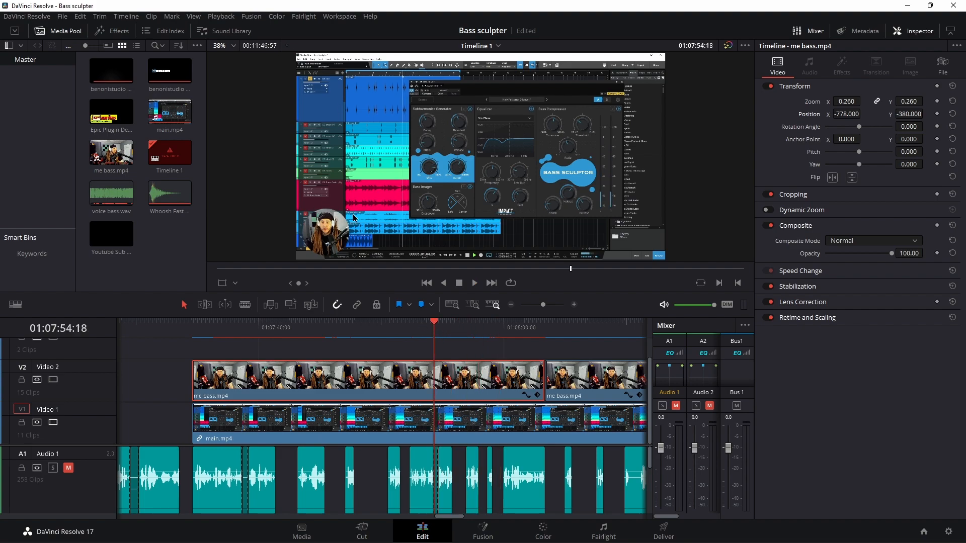
mouse_move(362, 219)
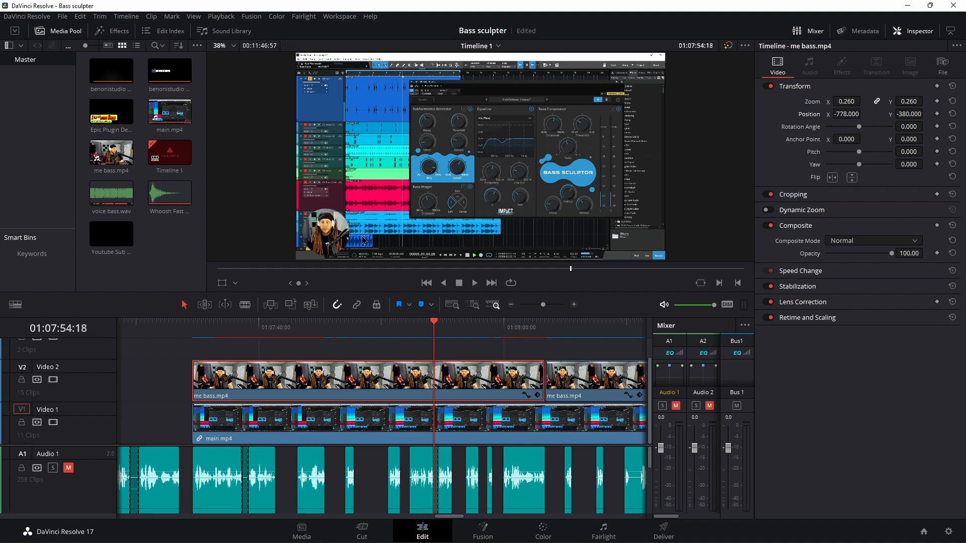
Switch to the Color page to view the circle window and its softness
left_click(541, 532)
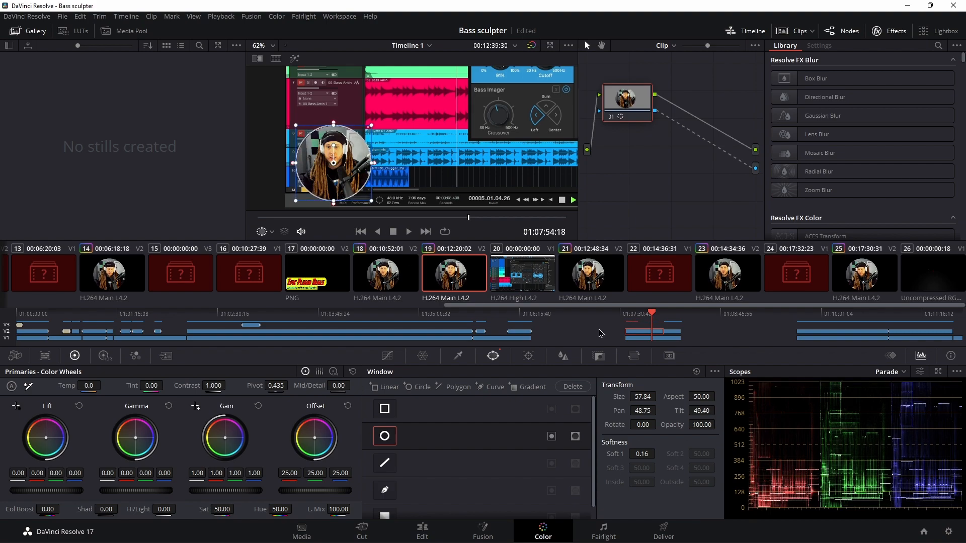
Settle the circle window's edge softness at 0.18, comparing results on the Edit page
left_click(643, 454)
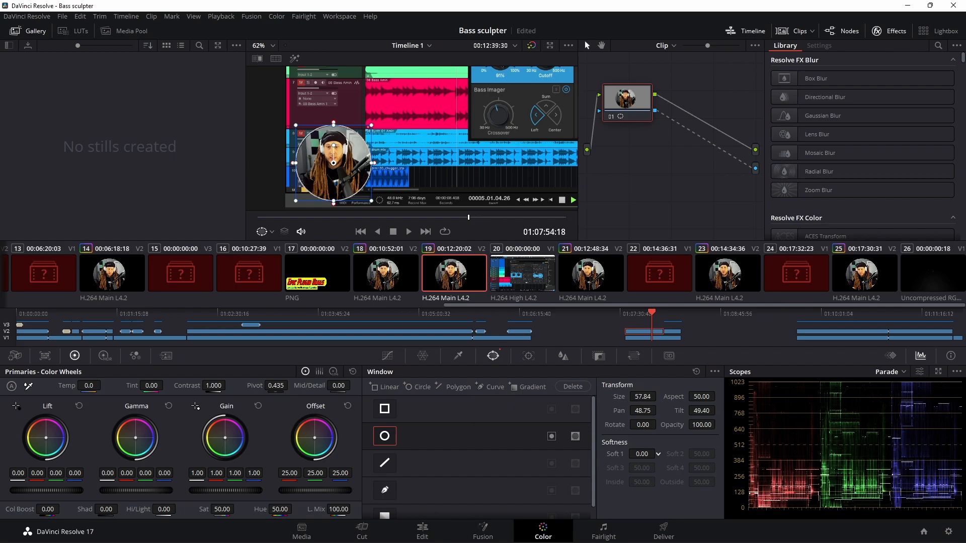
left_click(423, 531)
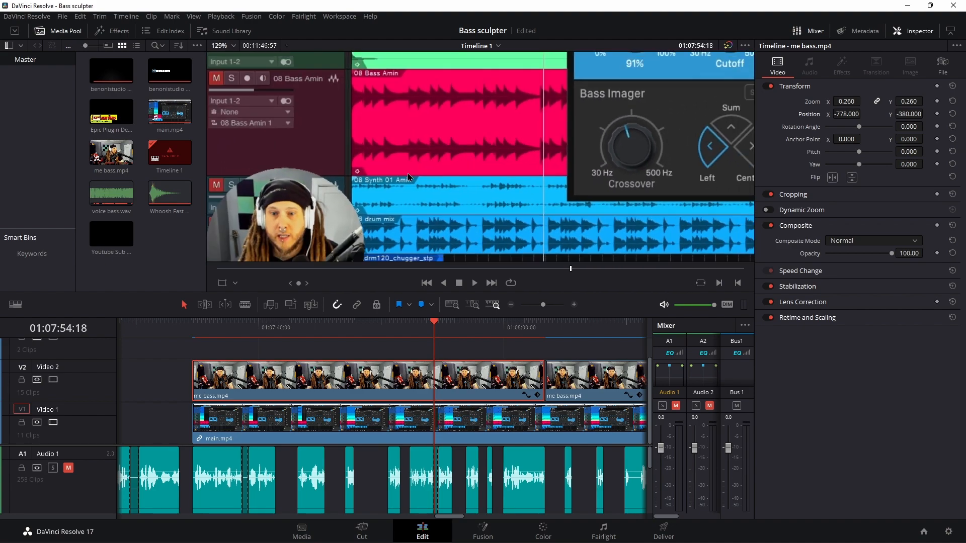
left_click(542, 531)
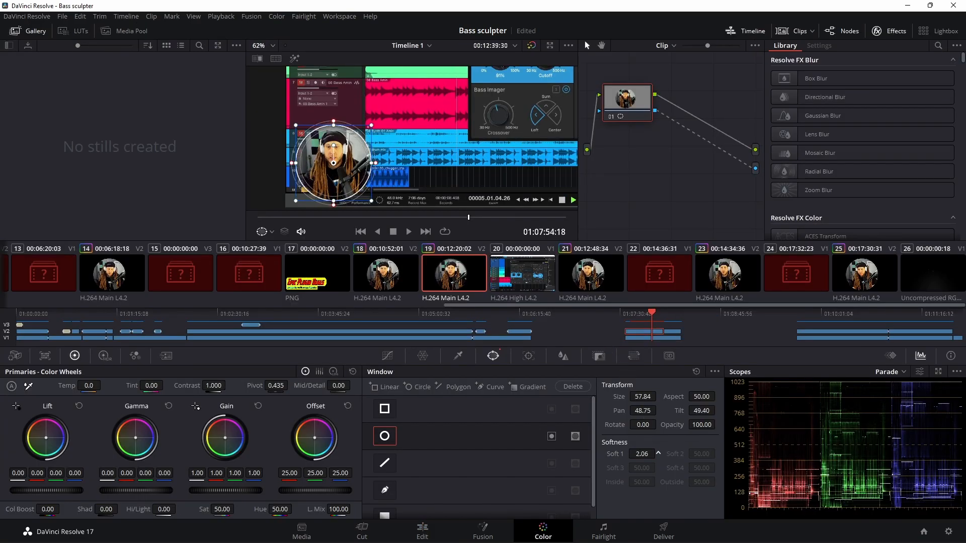
left_click(421, 531)
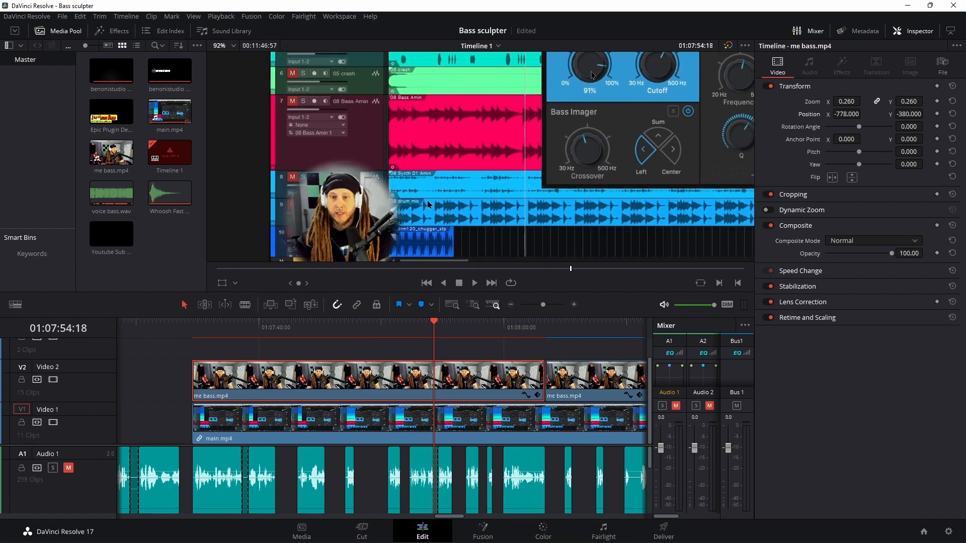
left_click(543, 531)
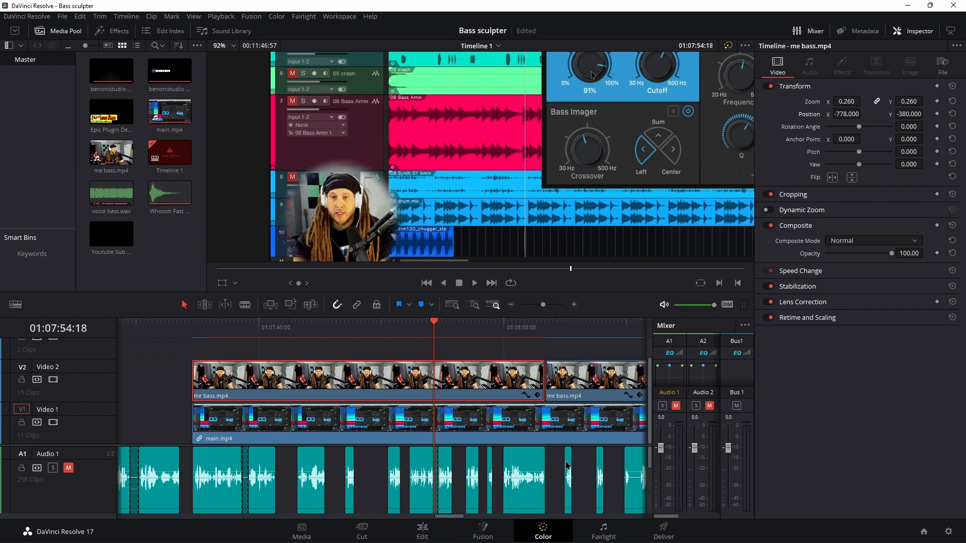
left_click(541, 531)
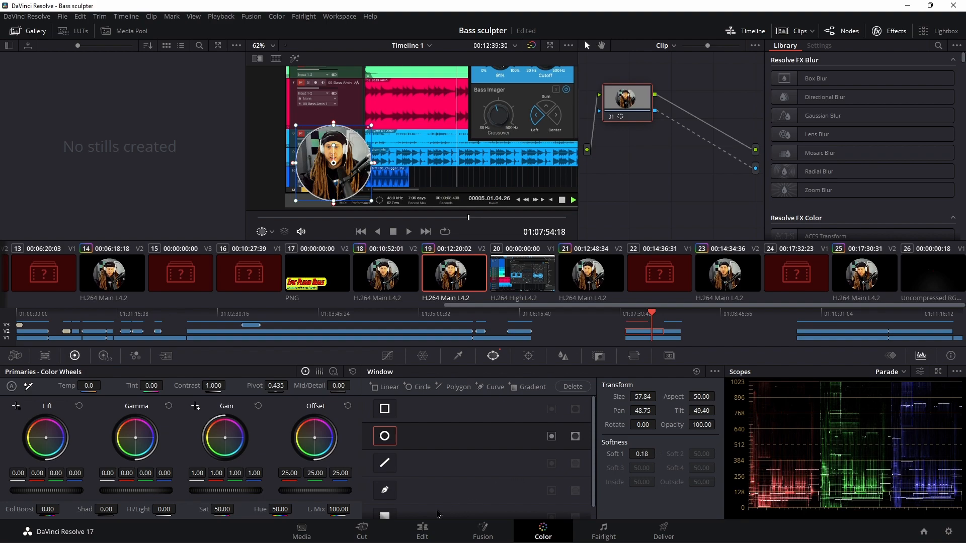
left_click(422, 532)
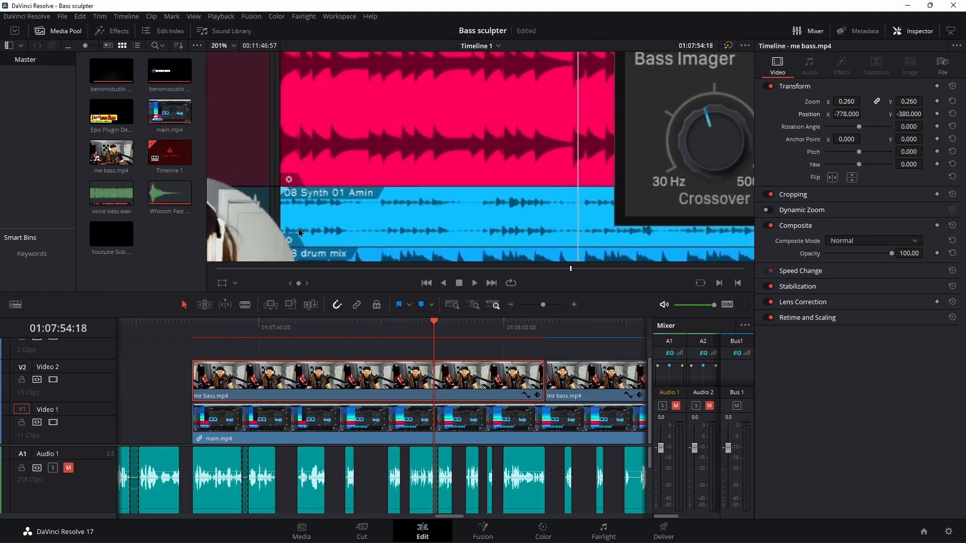